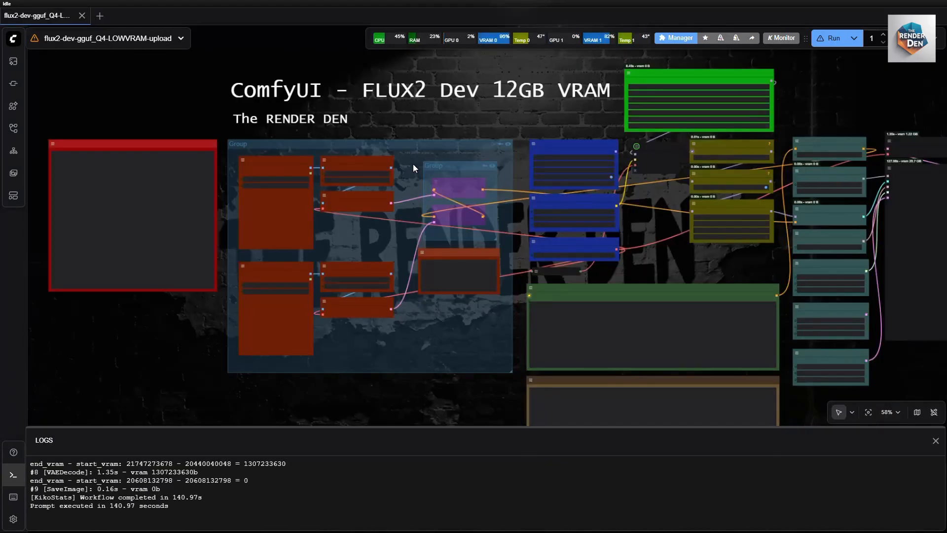
mouse_move(555, 117)
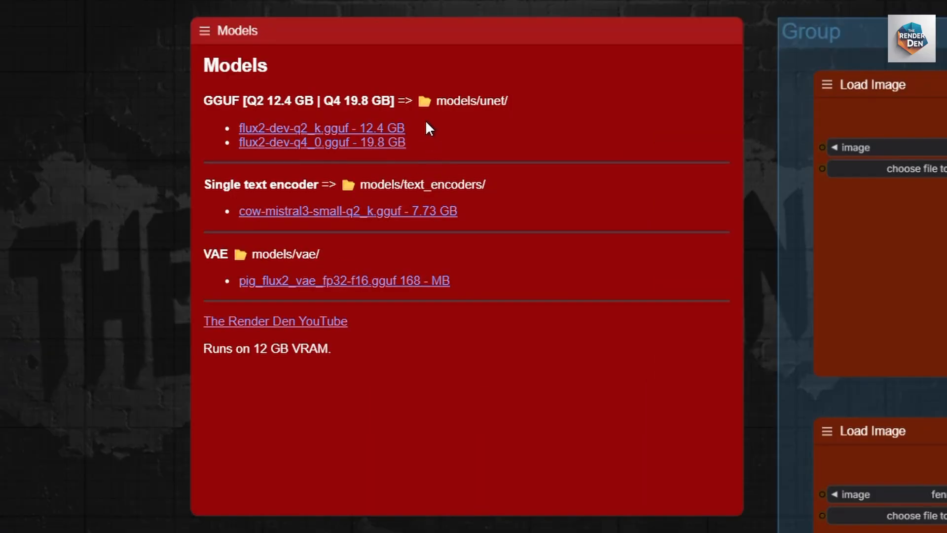
mouse_move(219, 213)
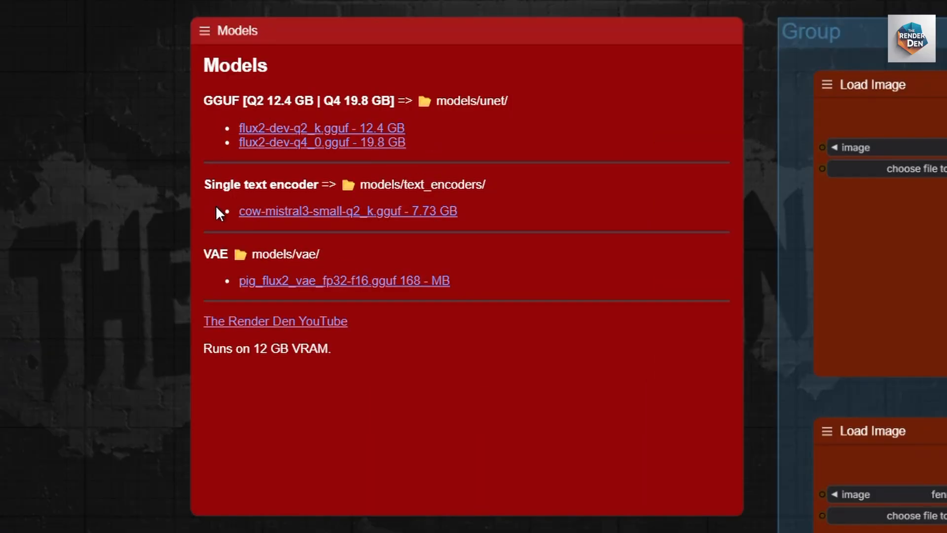
mouse_move(286, 296)
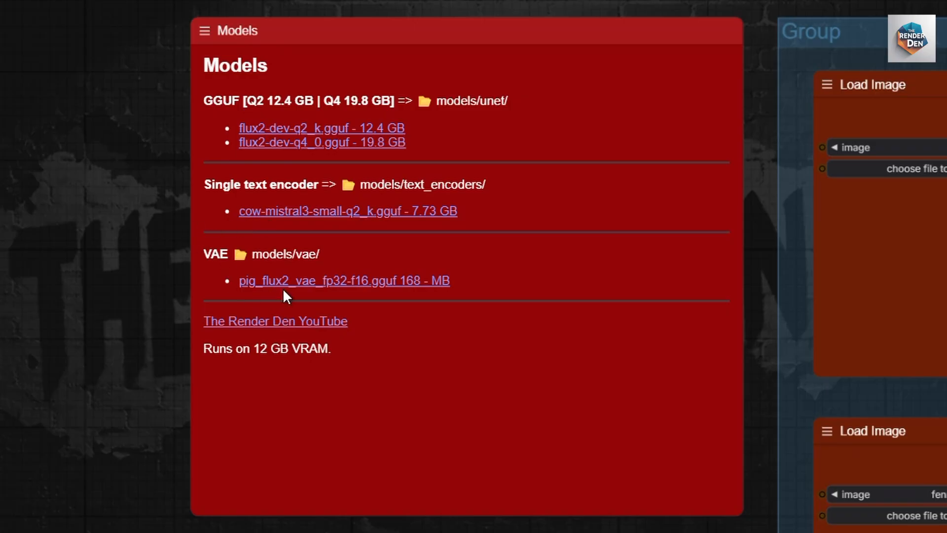
mouse_move(301, 296)
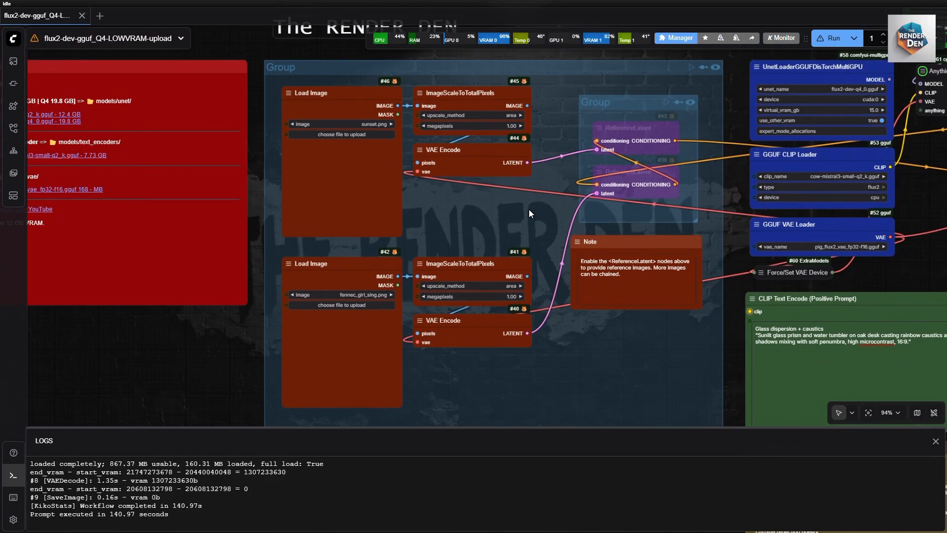
mouse_move(567, 178)
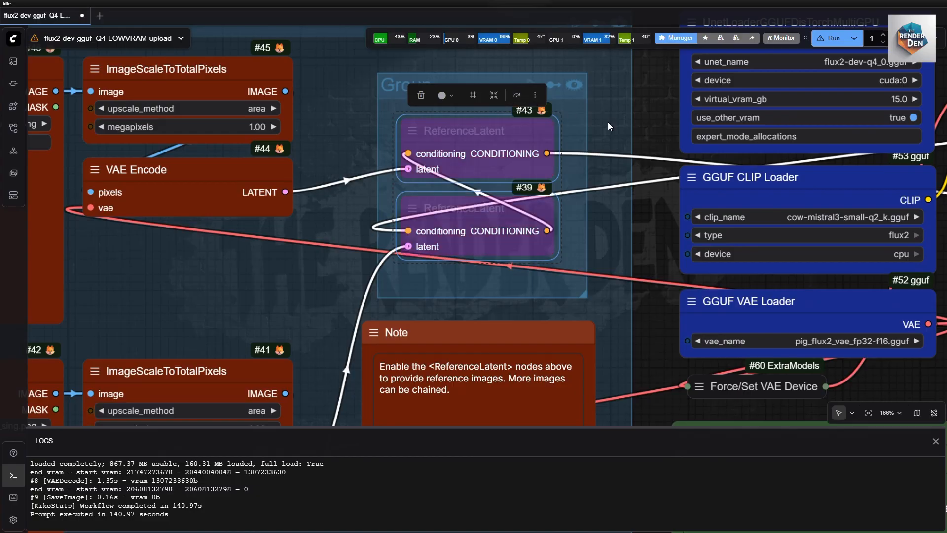
Step: Keep sage attention disabled and let the queued run finish, yielding the misty forest image
scroll(down, 3)
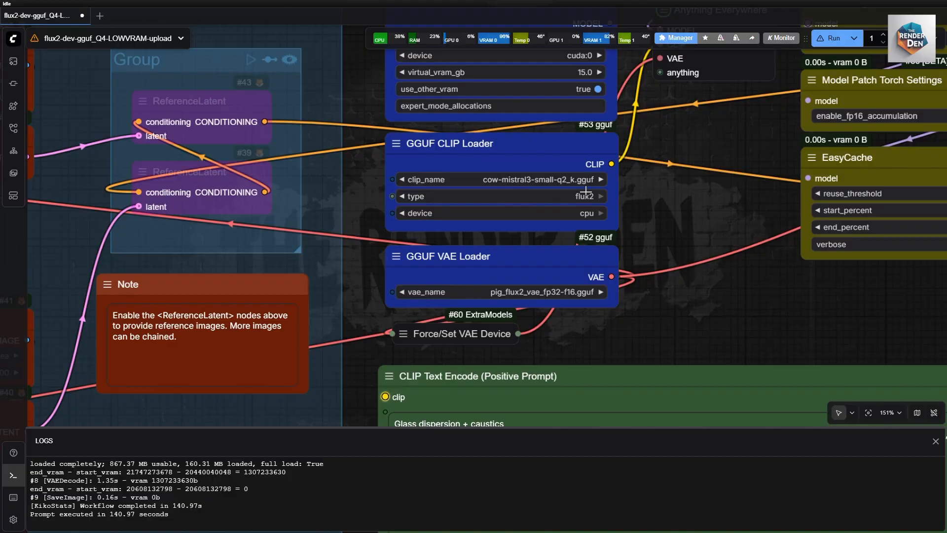
scroll(down, 3)
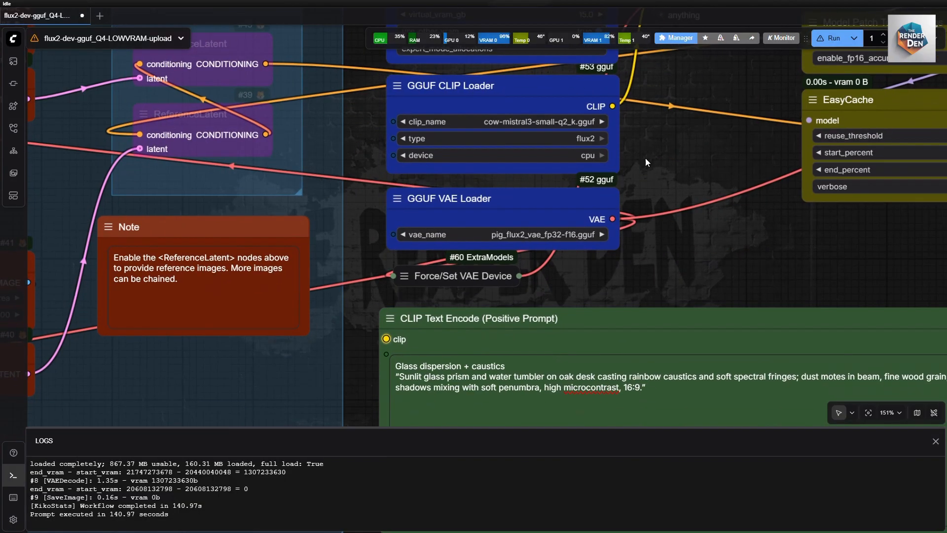
mouse_move(697, 248)
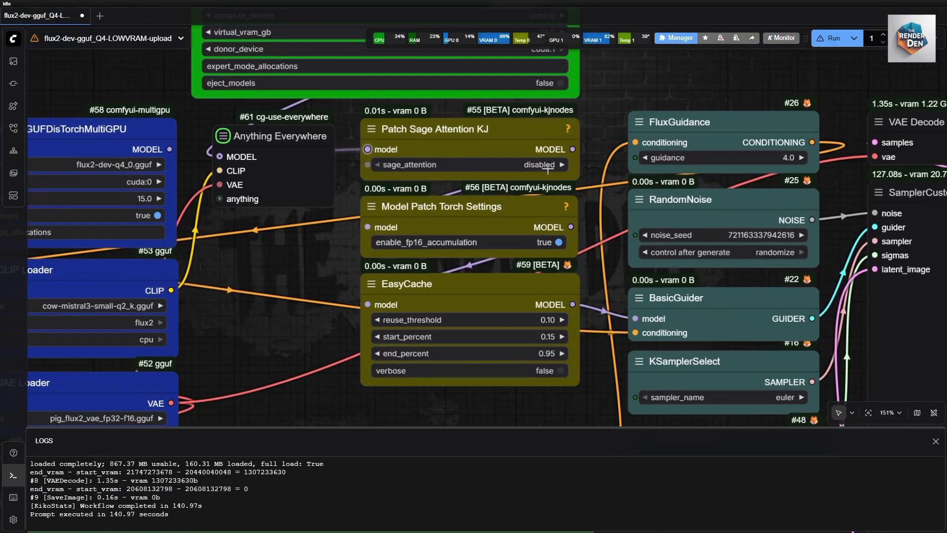
click(541, 165)
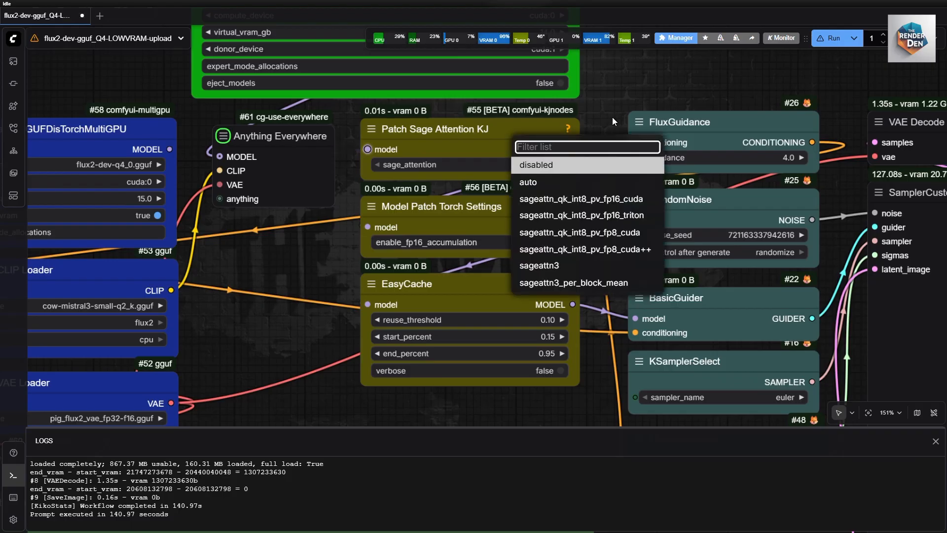
click(535, 165)
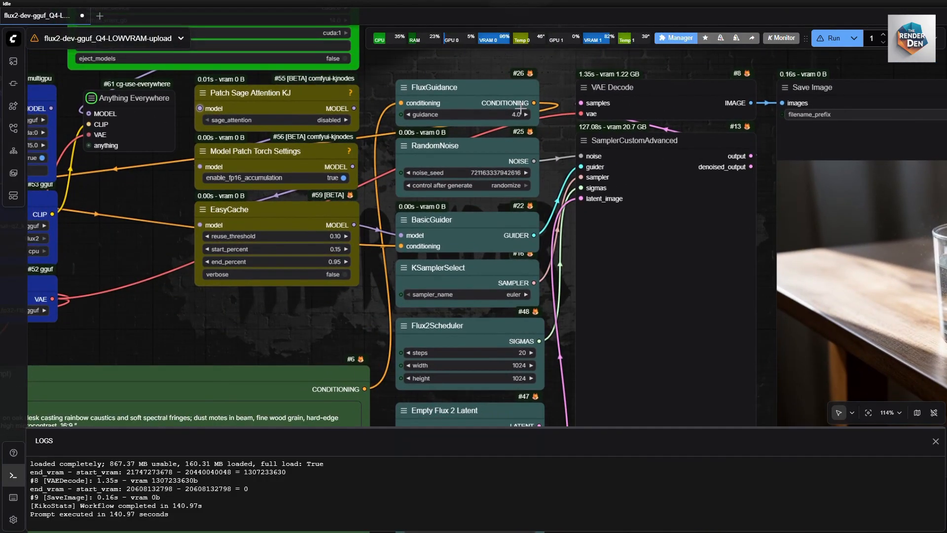
mouse_move(378, 313)
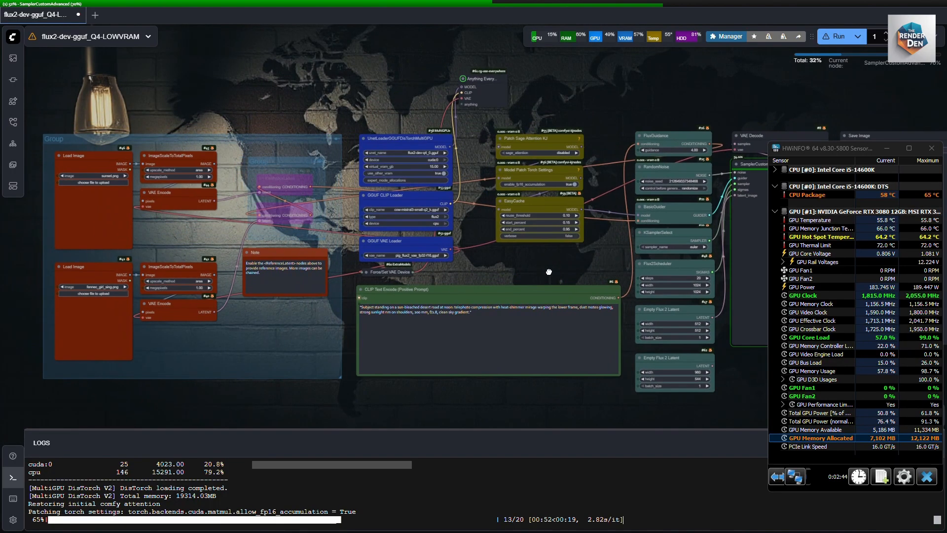
drag(548, 271, 448, 268)
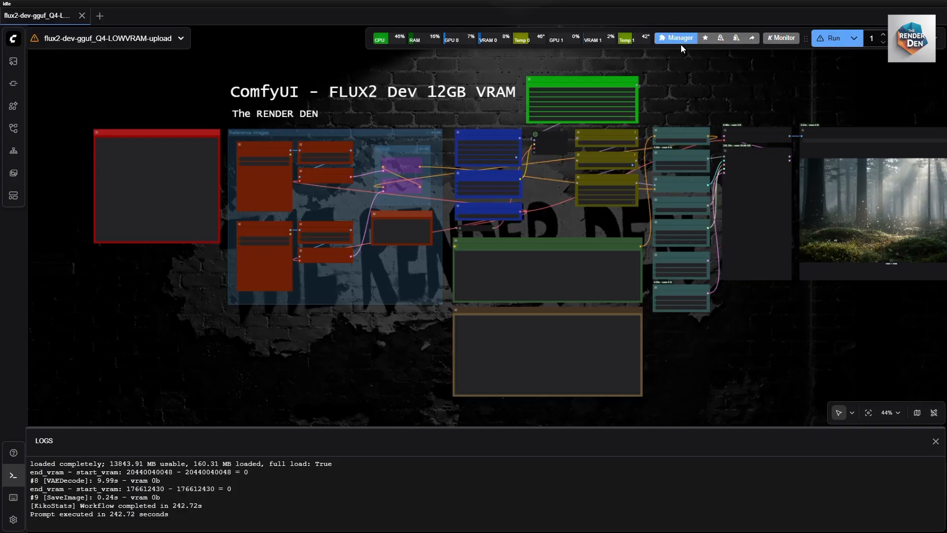
click(675, 37)
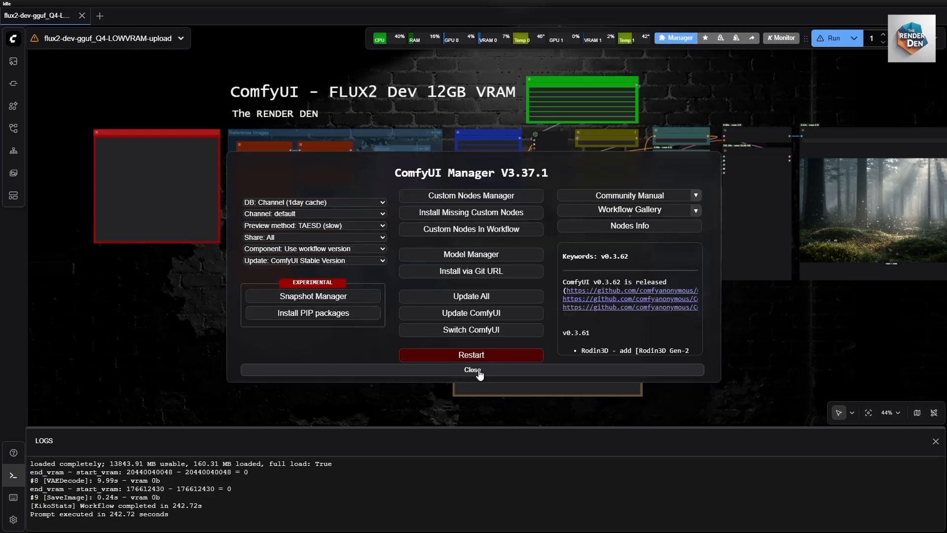
click(472, 369)
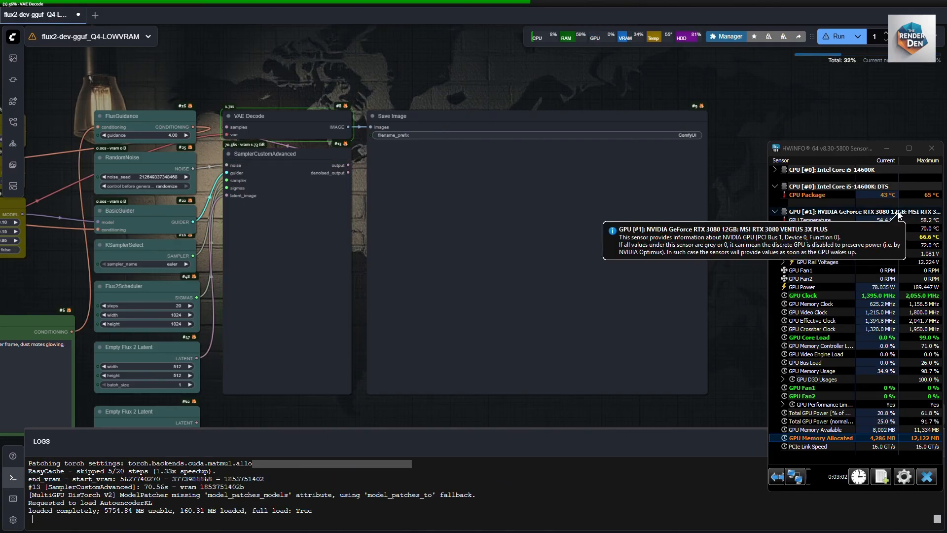
mouse_move(719, 331)
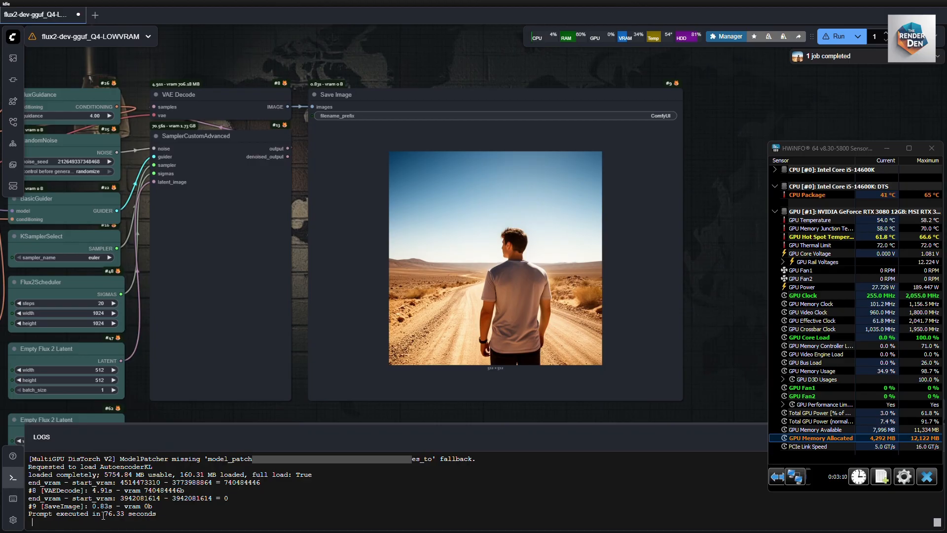
mouse_move(598, 289)
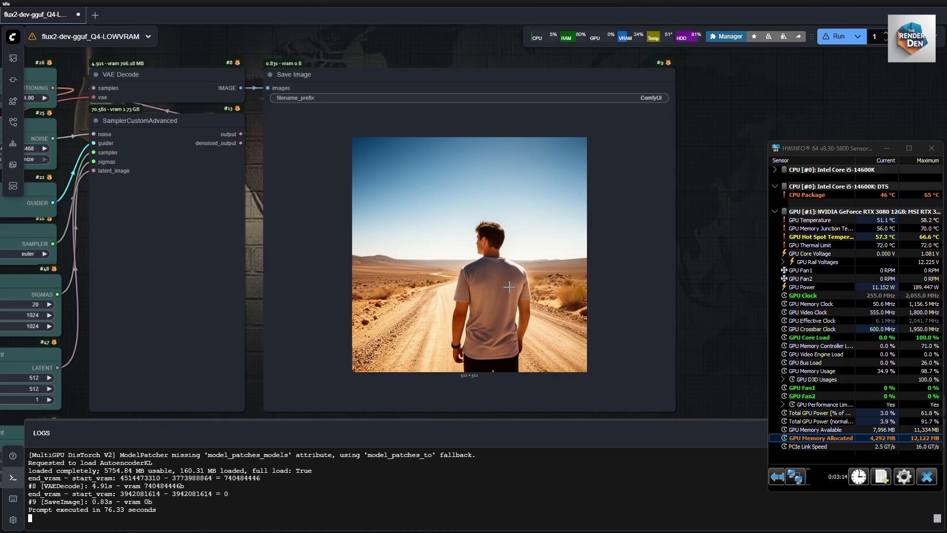
Step: Open the generated desert-road image on its own from the Save Image node
right_click(468, 257)
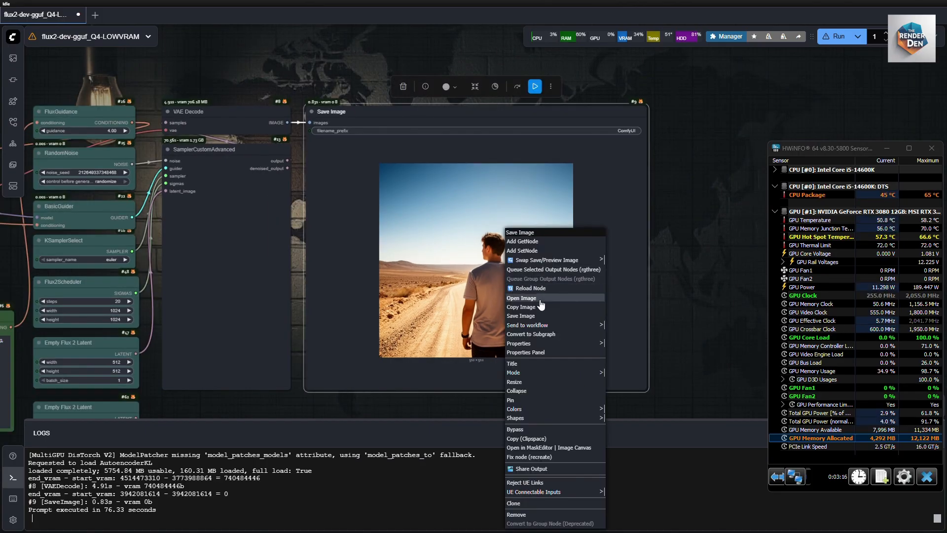
click(521, 298)
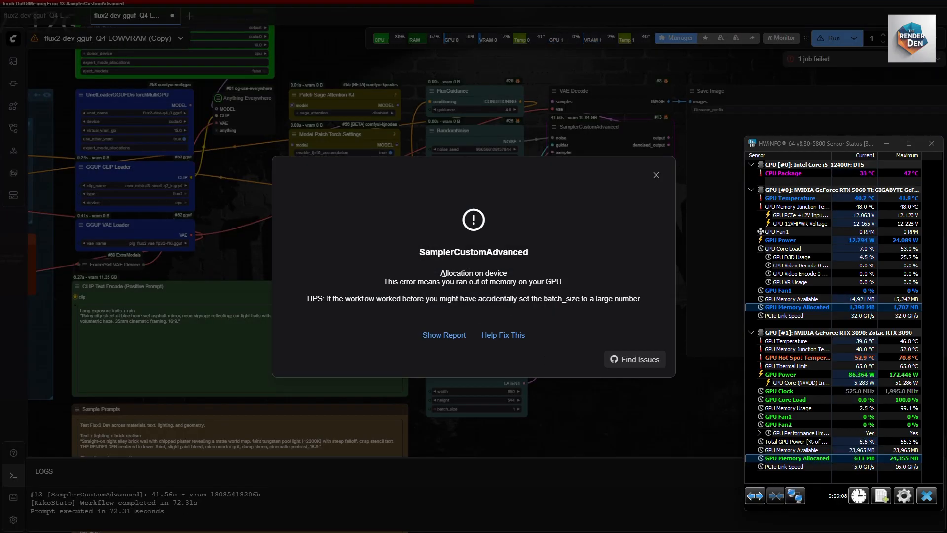
Step: Dismiss the SamplerCustomAdvanced out-of-memory dialog so sampling resumes on the second GPU
click(655, 175)
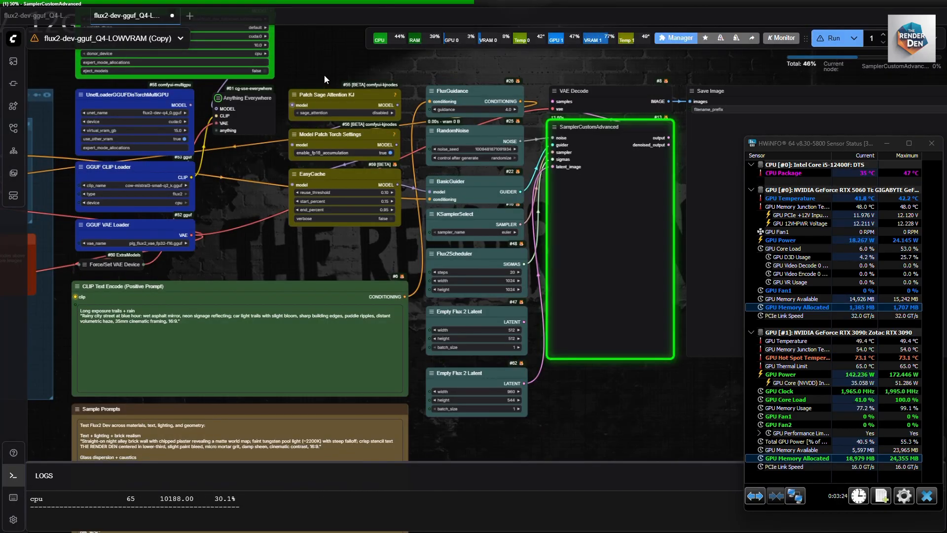